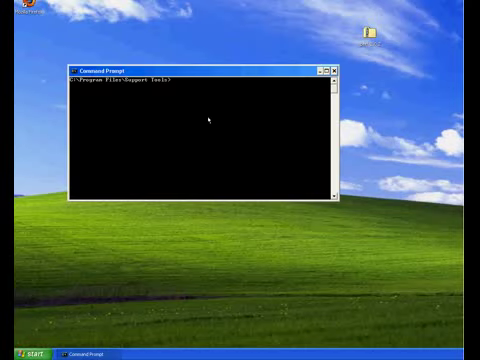
- Show the current date and time, then run netstat -an to list all connections and listening ports
text(date)
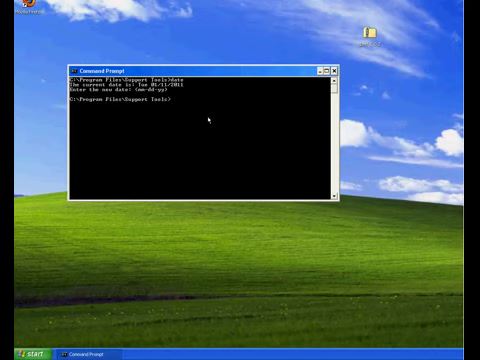
text(time)
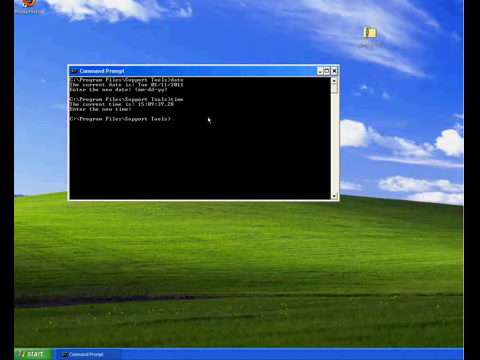
text(netstat -an)
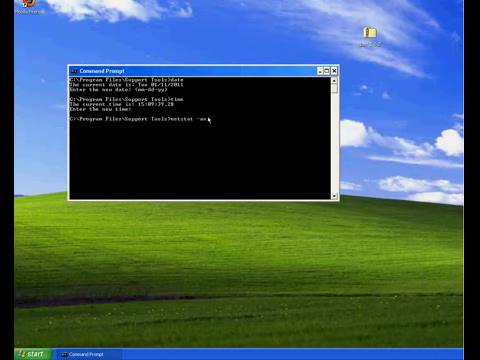
text(=)
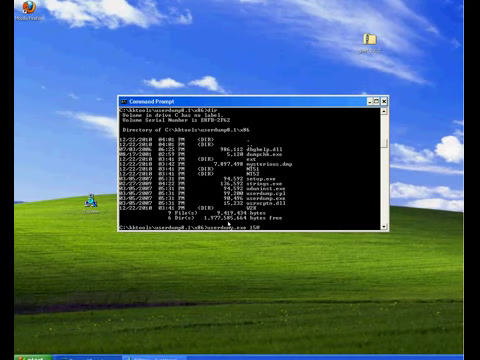
- Run the dump command on the suspicious process ID, writing its memory to process1.dmp
text(00)
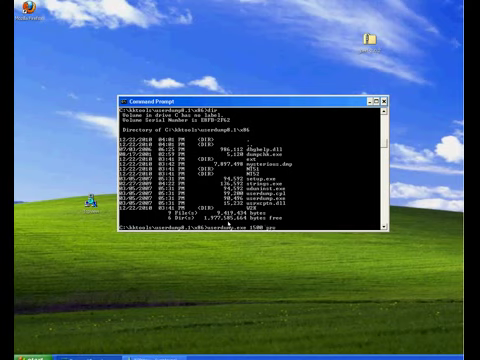
text(process1.dmp)
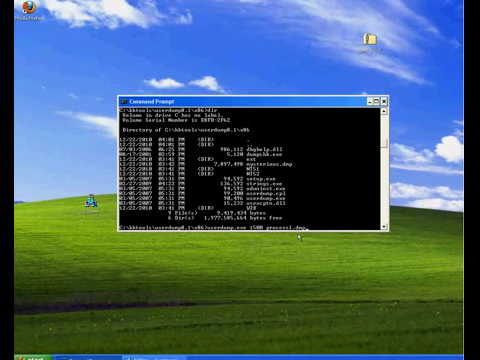
mouse_move(304, 216)
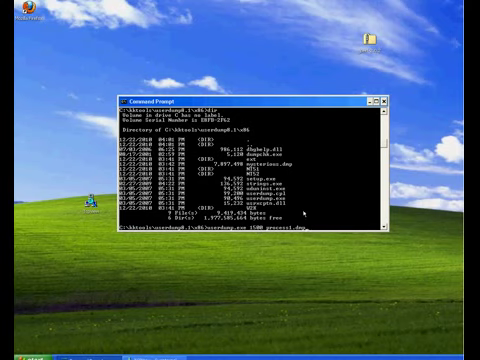
key(Return)
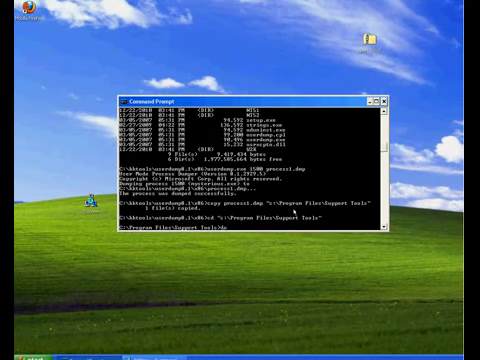
- Run dumpchk.exe to check the header of process1.dmp
text(dumpchk.exe)
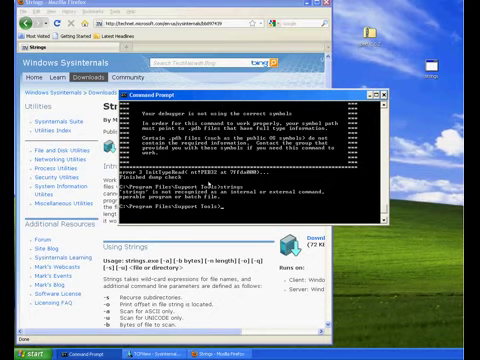
- Run strings on process1.dmp to print its readable strings and expose the temp-directory path
text(strings)
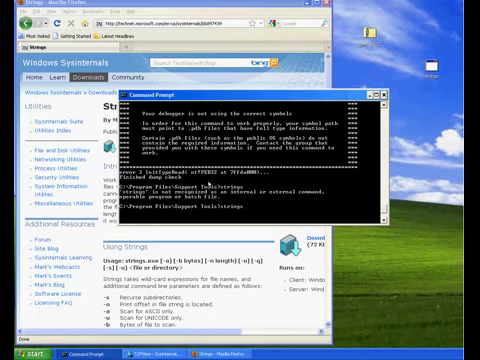
text(process1.dmp)
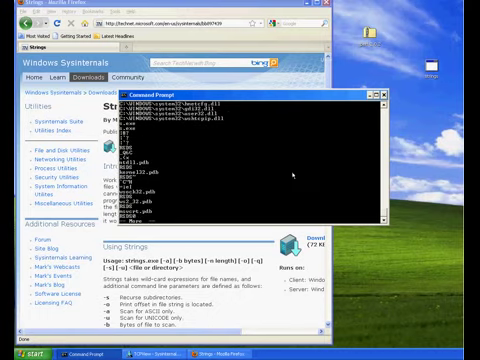
key(Return)
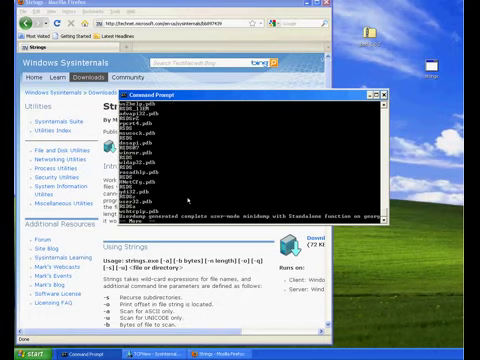